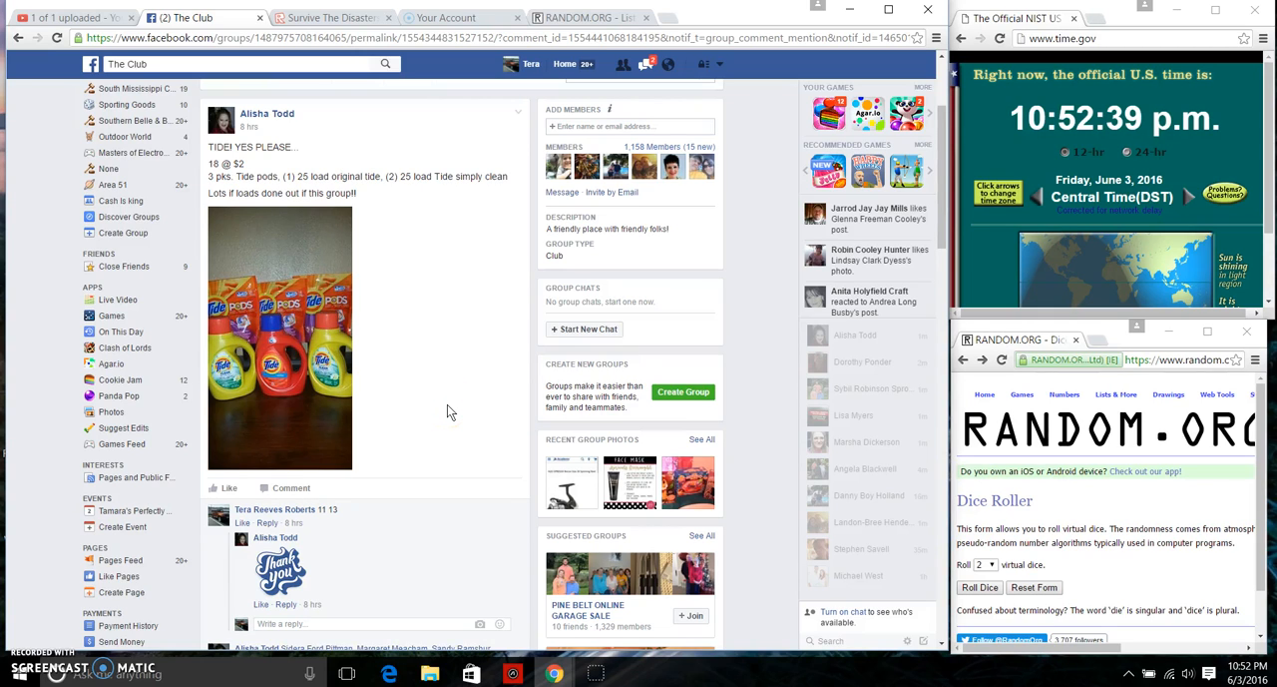
{"action": "mouse_move", "coordinate": [247, 192]}
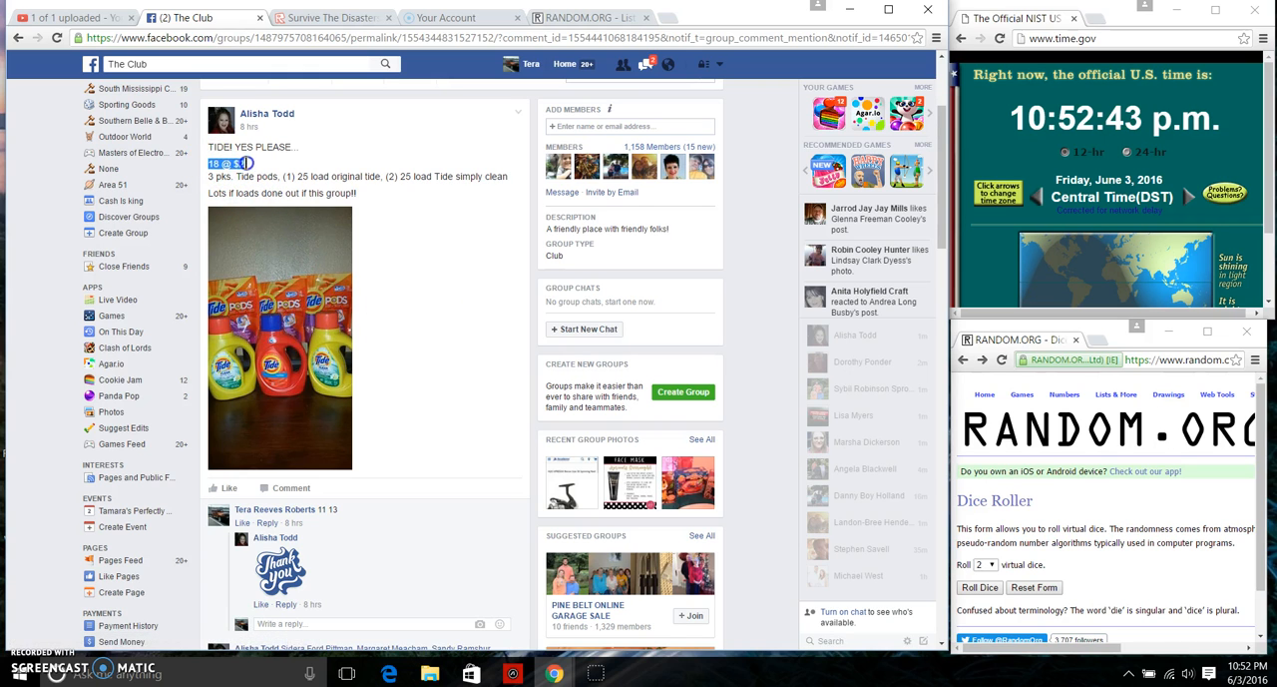
Reach the post's comments and highlight the numbered list of giveaway names for copying
{"action": "scroll", "scroll_direction": "down", "scroll_amount": 3}
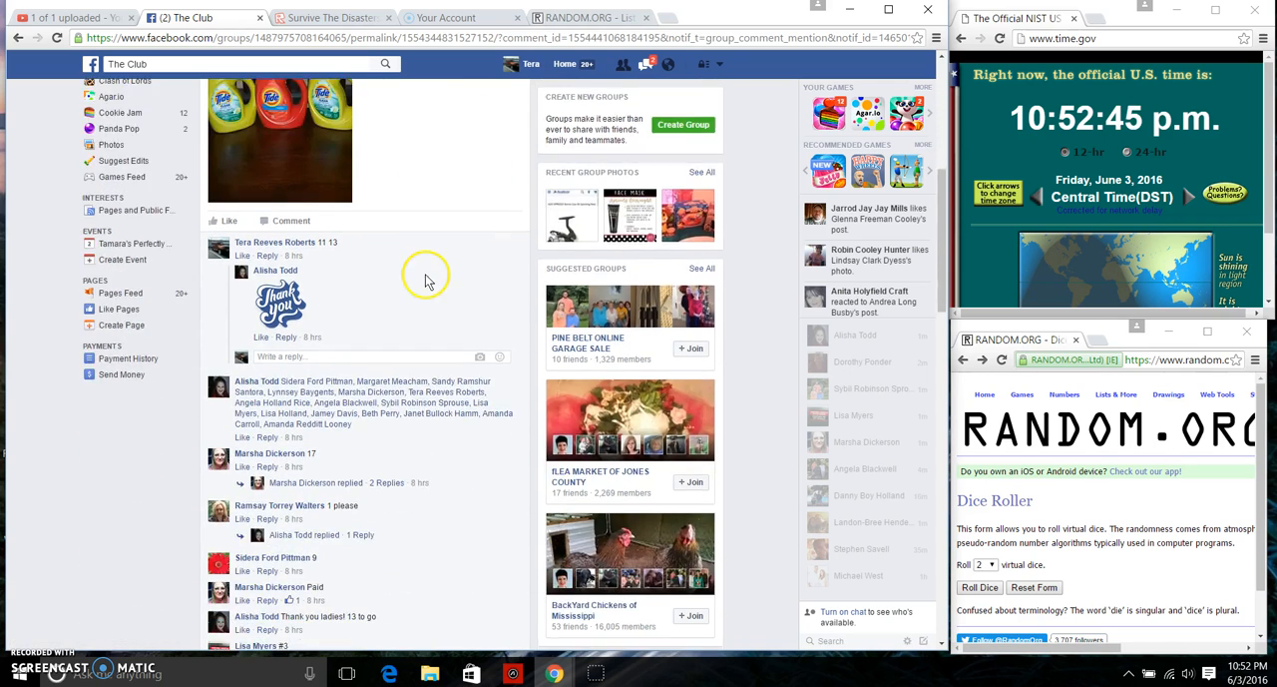
{"action": "scroll", "scroll_direction": "down", "scroll_amount": 3}
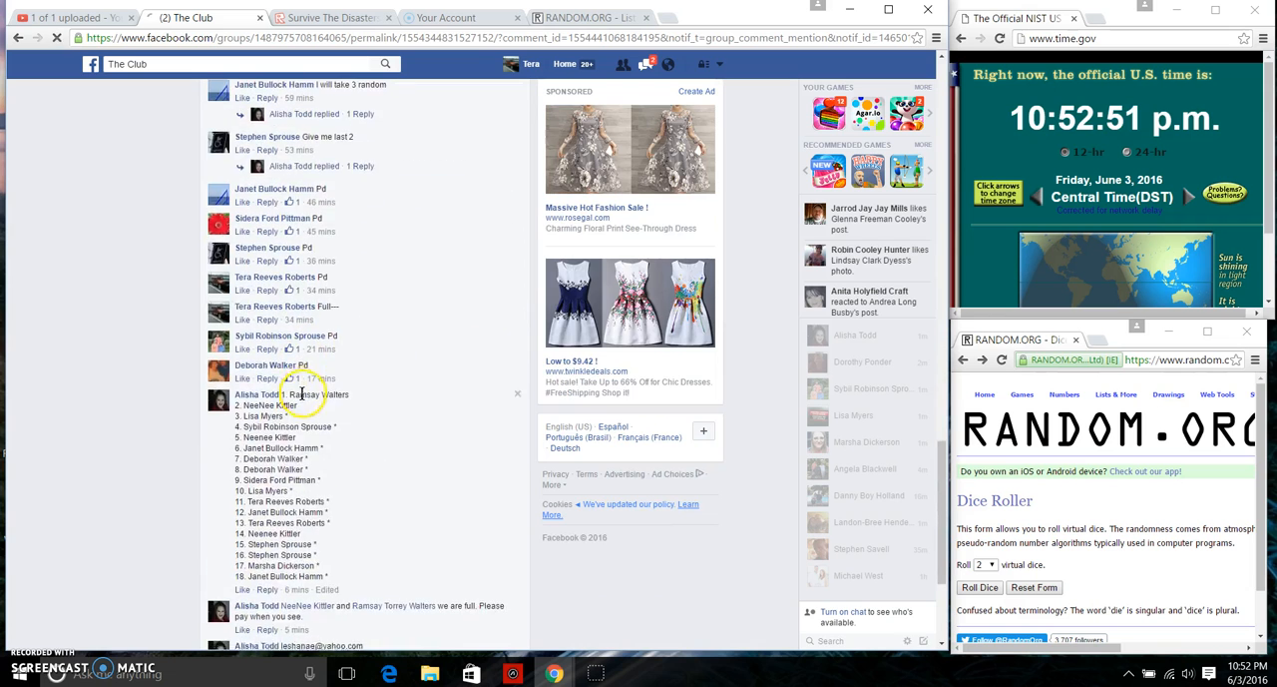
{"action": "scroll", "scroll_direction": "down", "scroll_amount": 3}
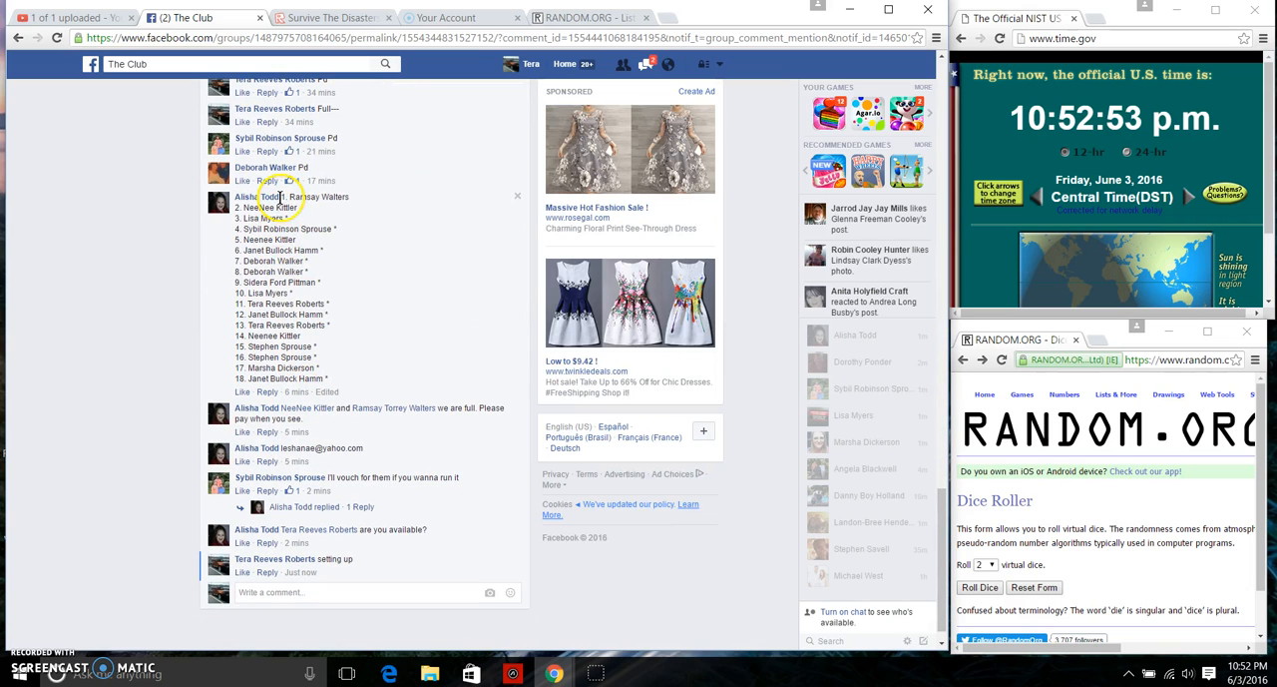
{"action": "left_click_drag", "start_coordinate": [289, 196], "coordinate": [279, 380]}
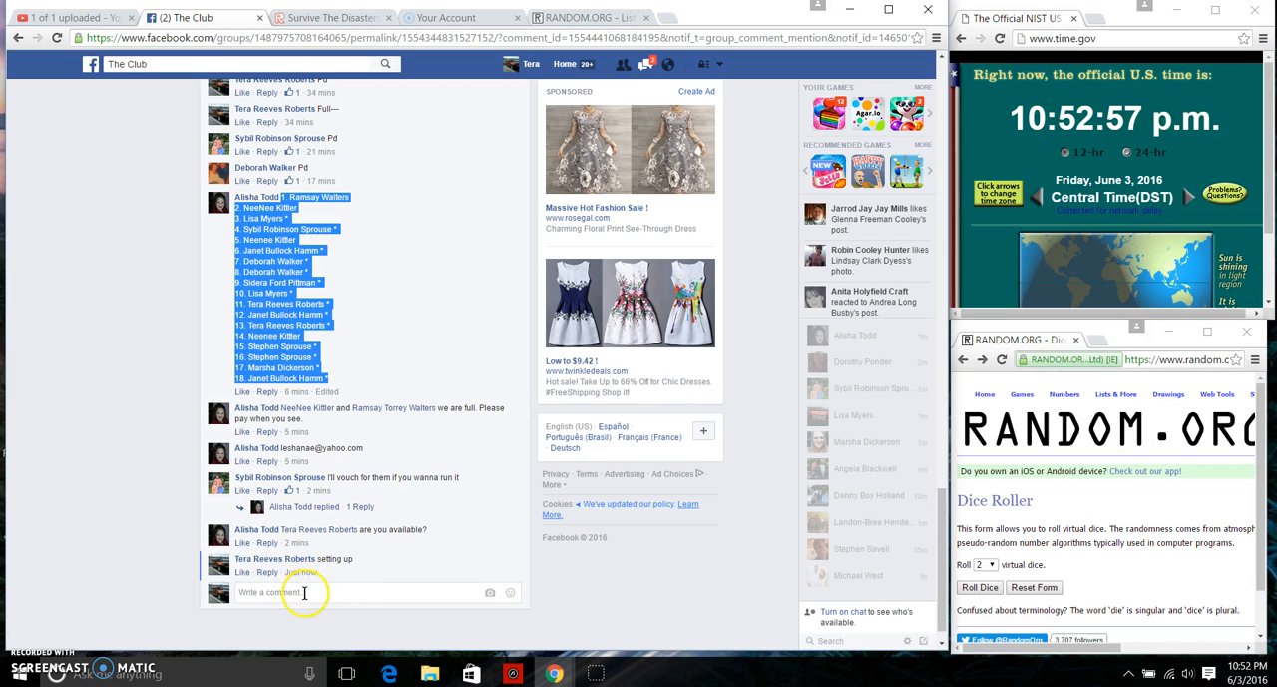
Paste the numbered giveaway names into the List Randomizer's item box and roll the dice
{"action": "type", "text": "live"}
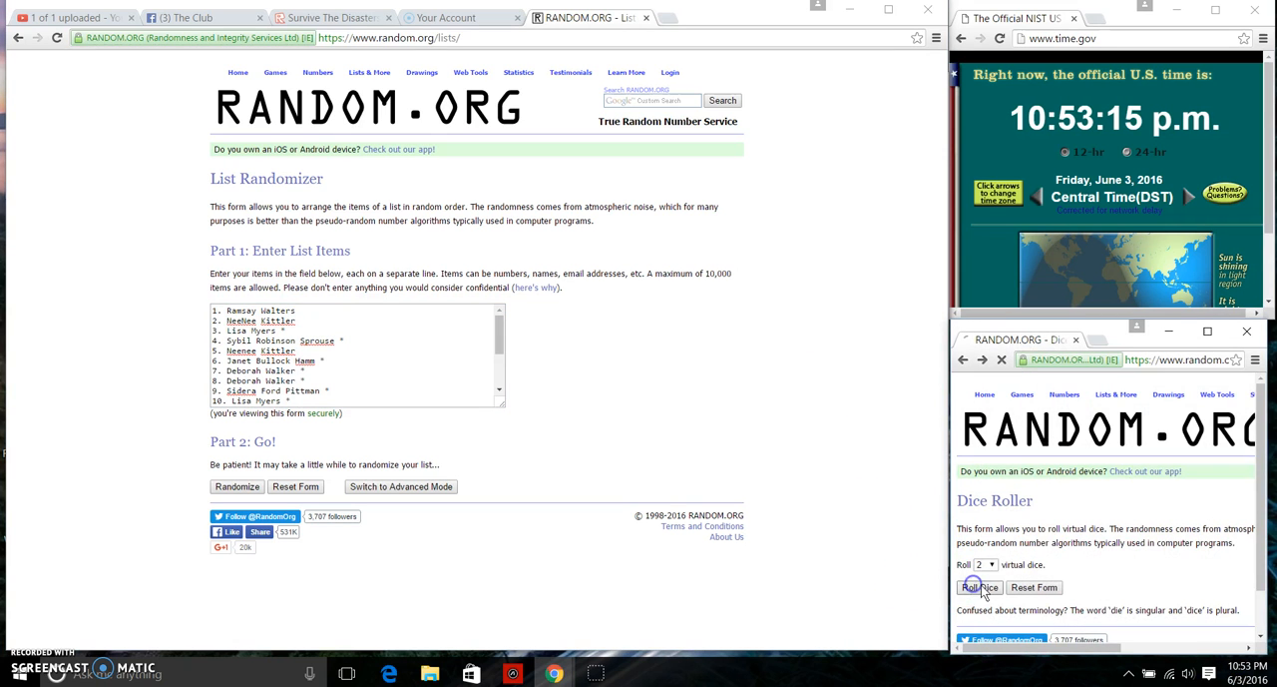
{"action": "left_click", "coordinate": [978, 587]}
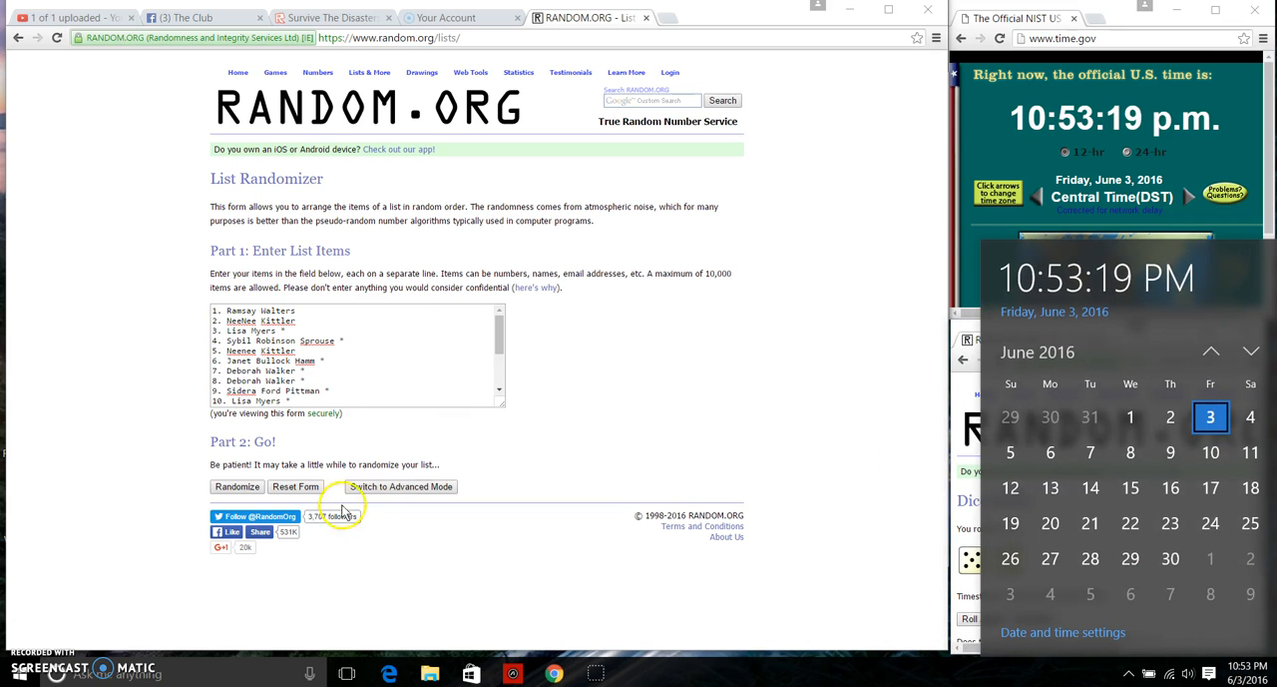
Randomize the 18 names, then re-shuffle the list five more times with Again
{"action": "left_click", "coordinate": [235, 487]}
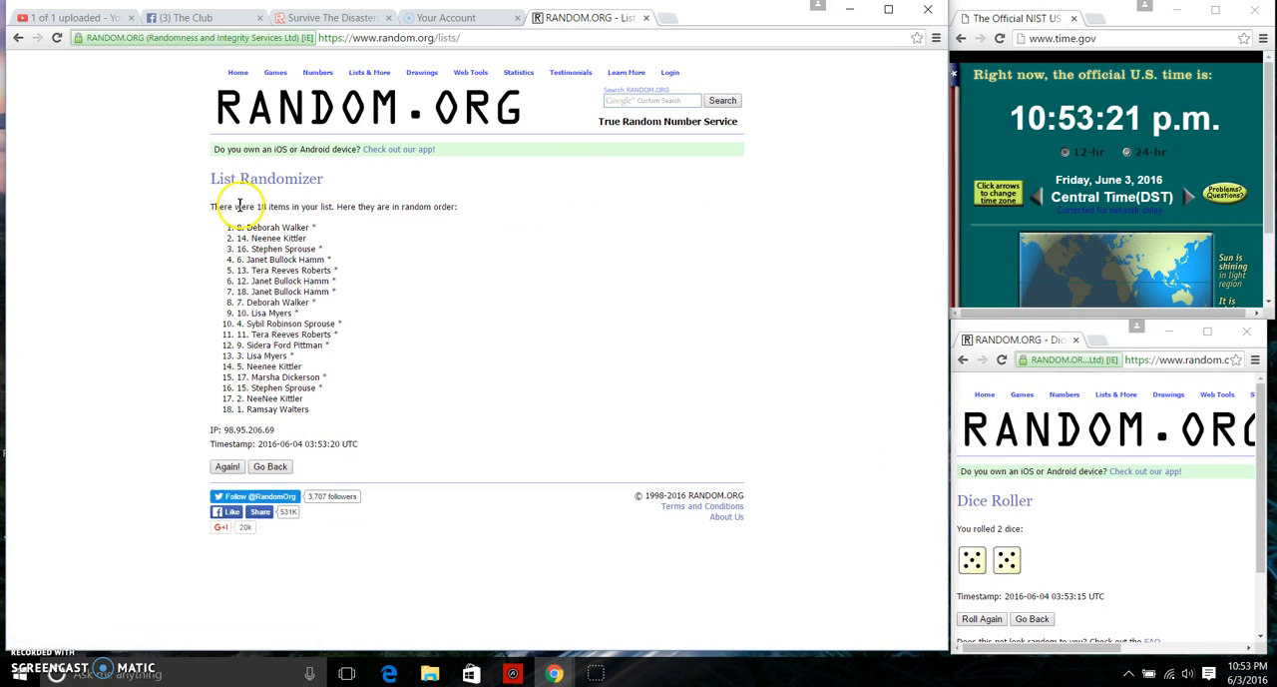
{"action": "double_click", "coordinate": [280, 226]}
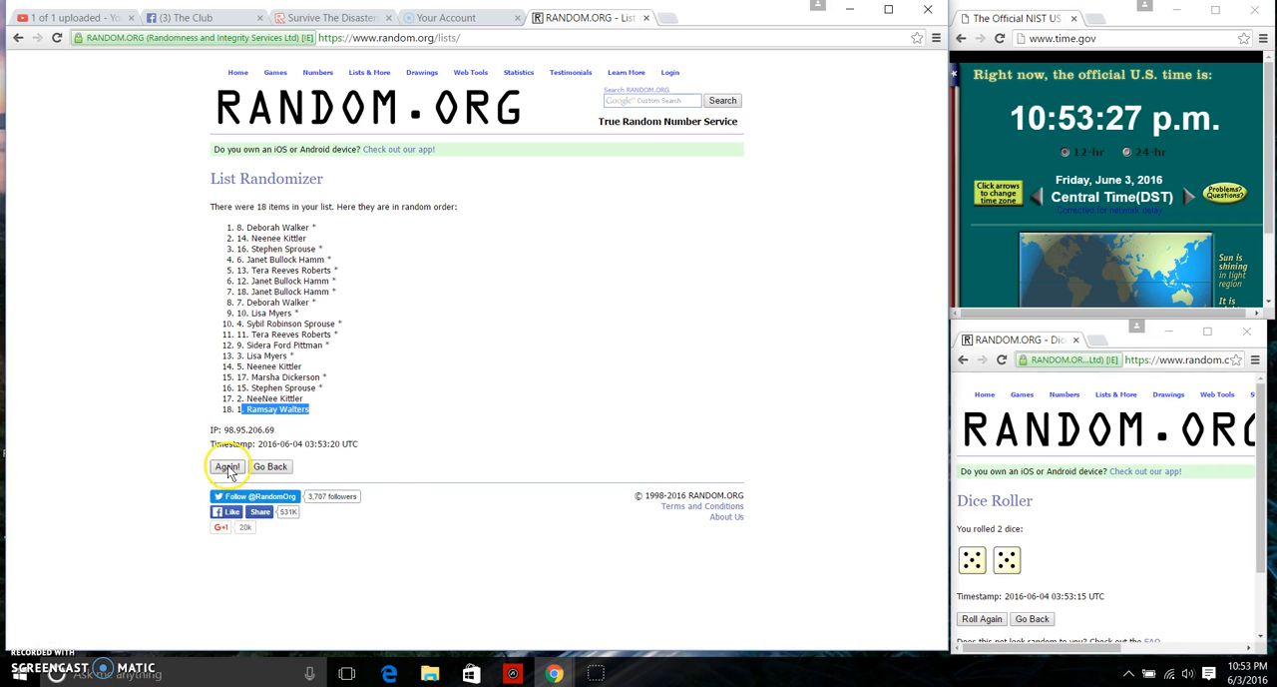
{"action": "left_click", "coordinate": [228, 467]}
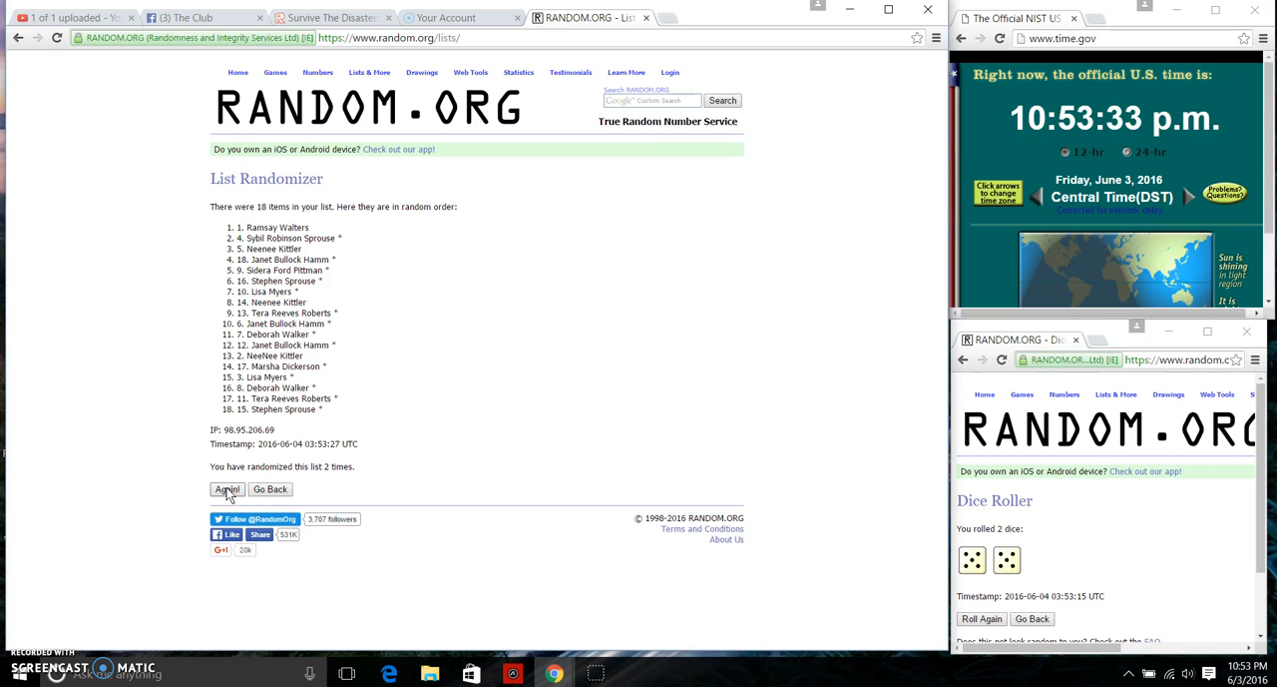
{"action": "left_click", "coordinate": [228, 489]}
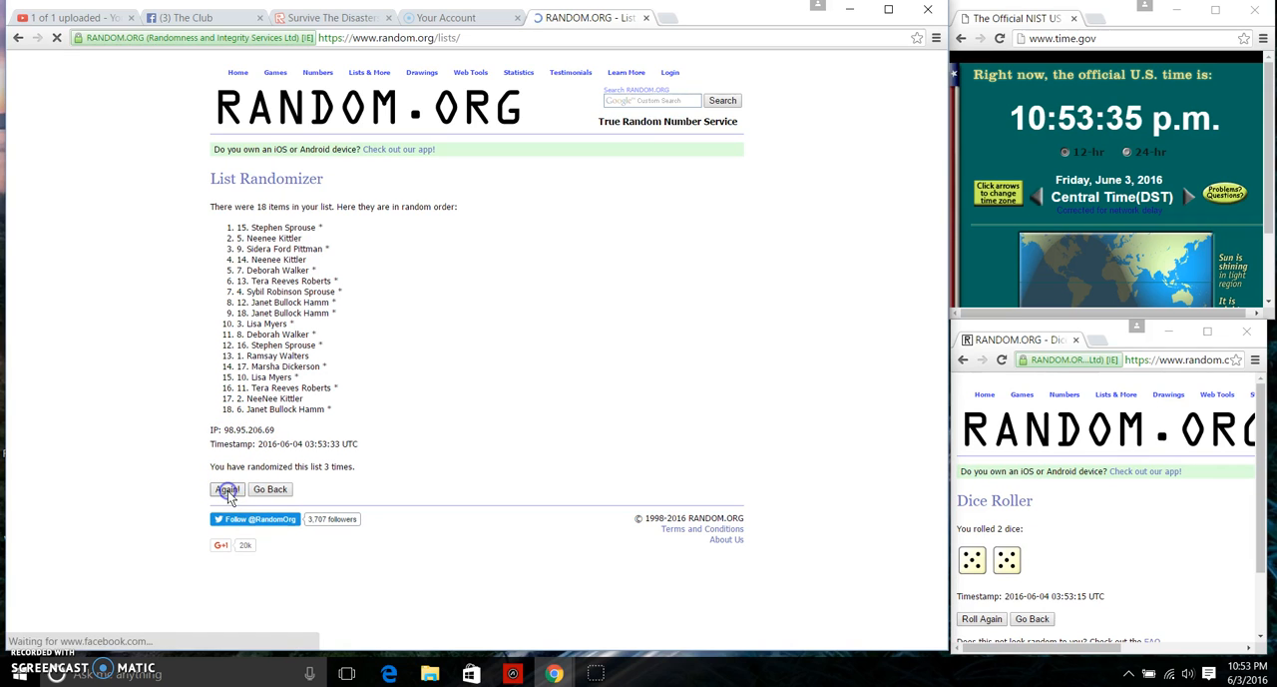
{"action": "left_click", "coordinate": [227, 489]}
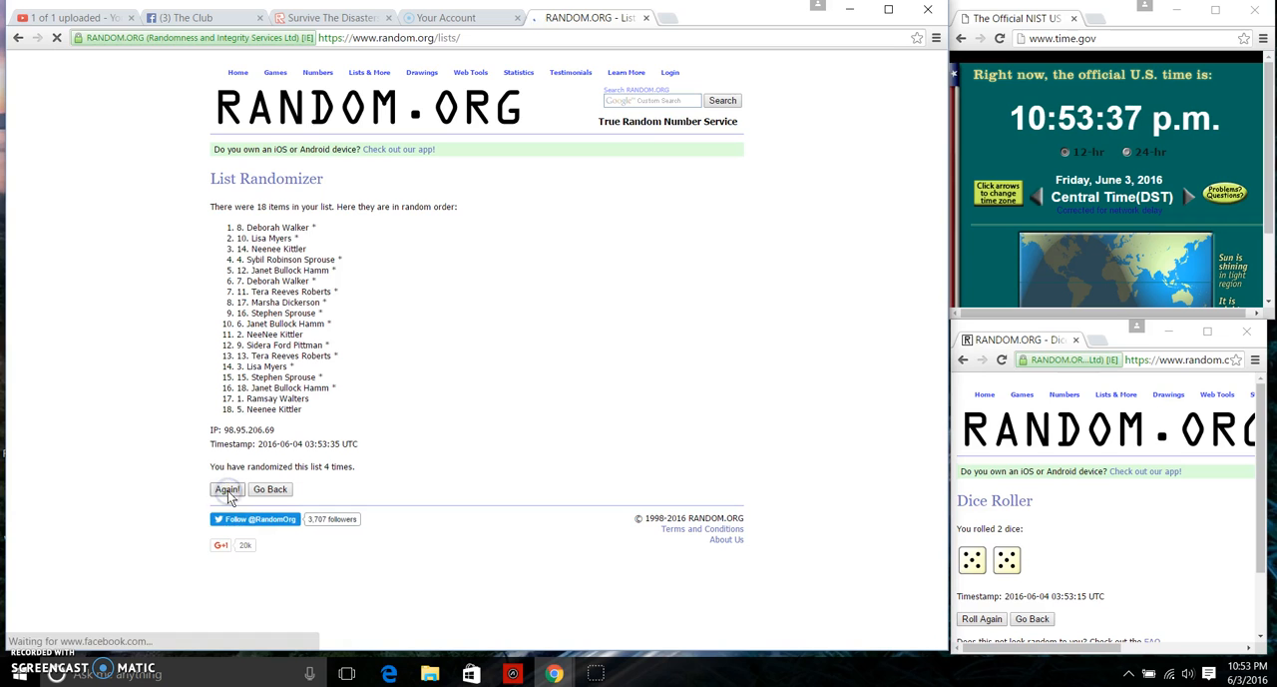
{"action": "left_click", "coordinate": [228, 489]}
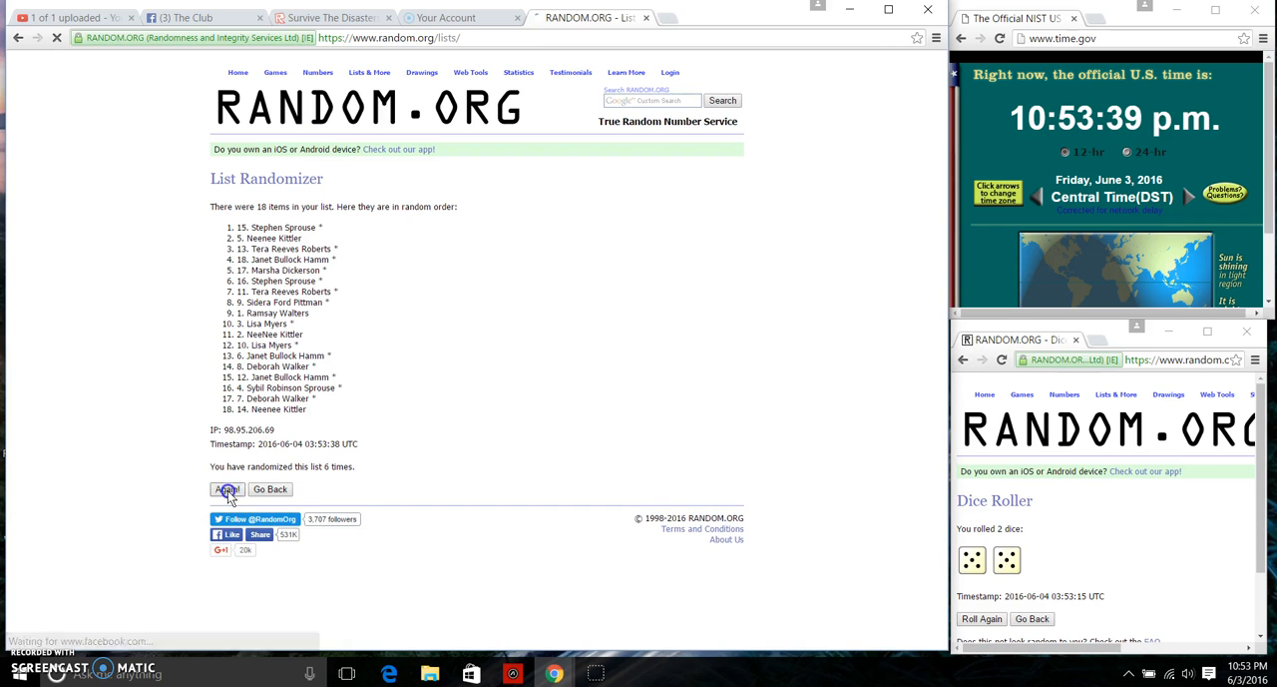
{"action": "left_click", "coordinate": [227, 489]}
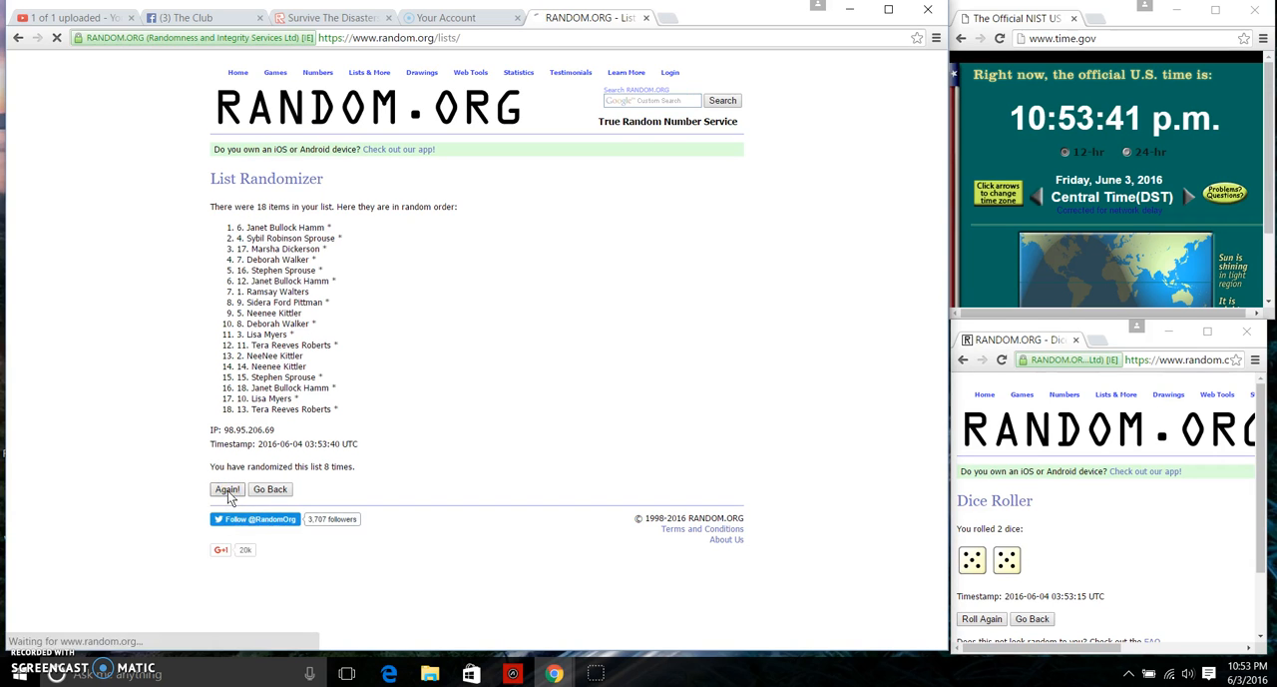
Shuffle until the list reads randomized 10 times and highlight the 18-item count line
{"action": "left_click", "coordinate": [228, 489]}
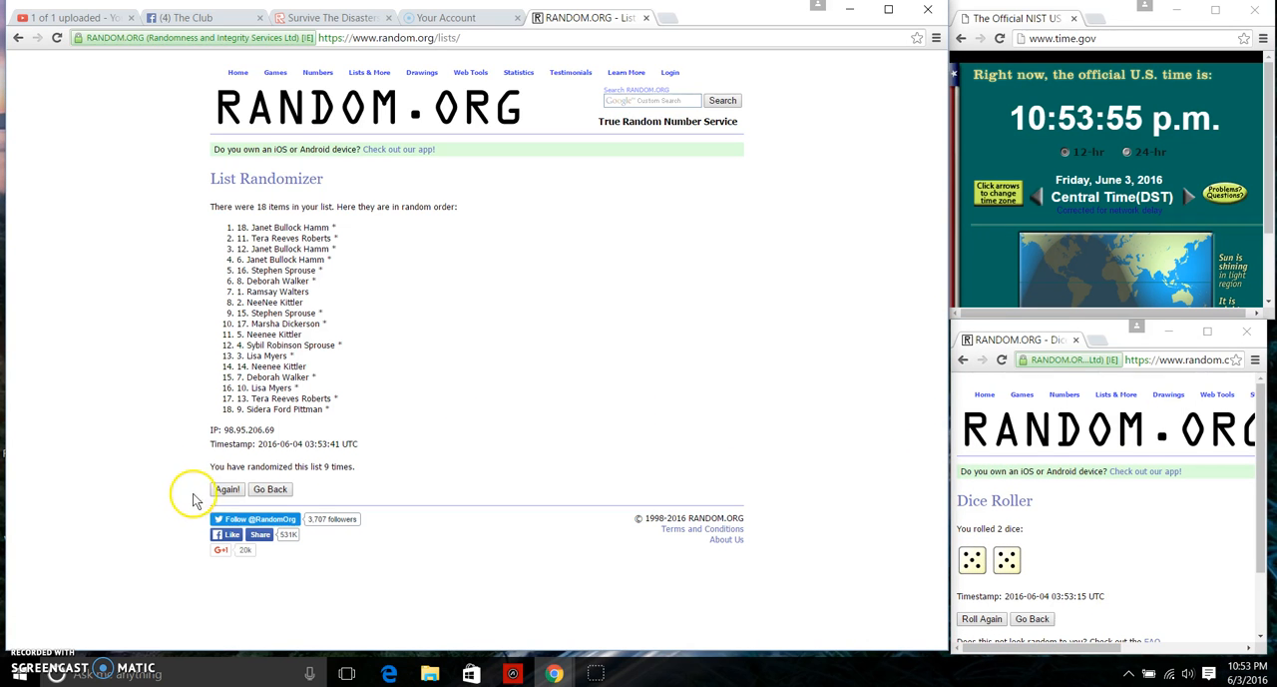
{"action": "left_click", "coordinate": [227, 489]}
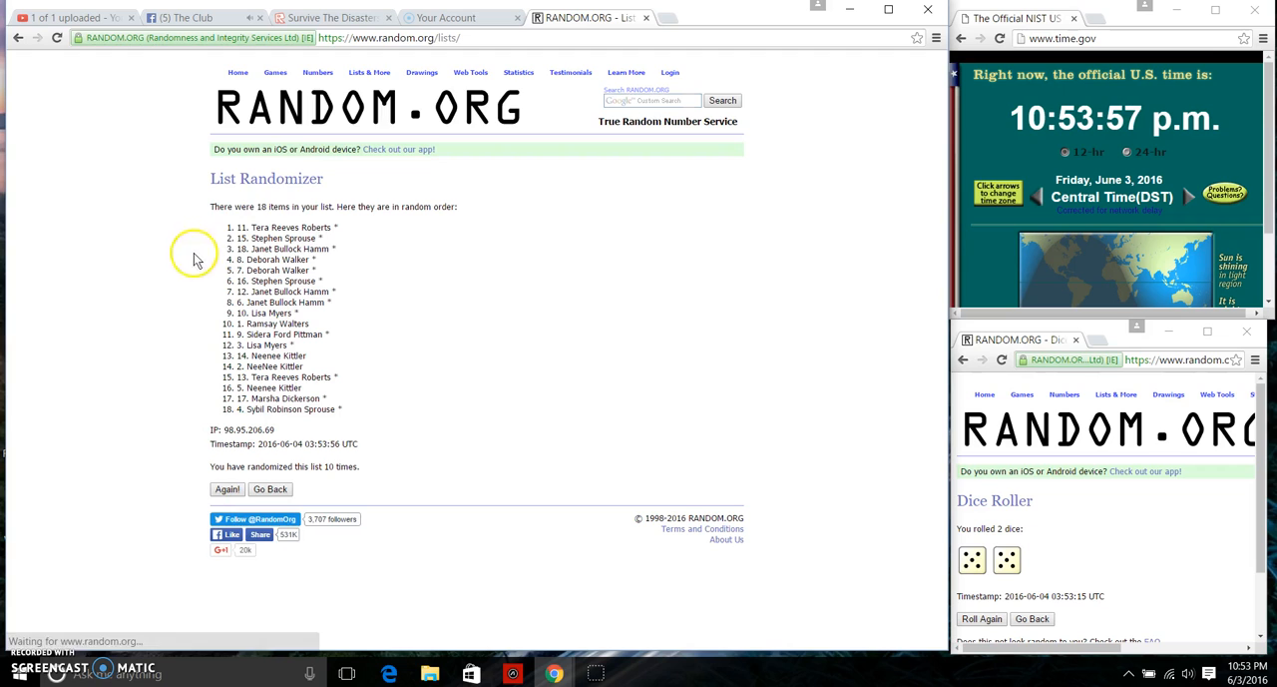
{"action": "left_click_drag", "start_coordinate": [237, 208], "coordinate": [331, 207]}
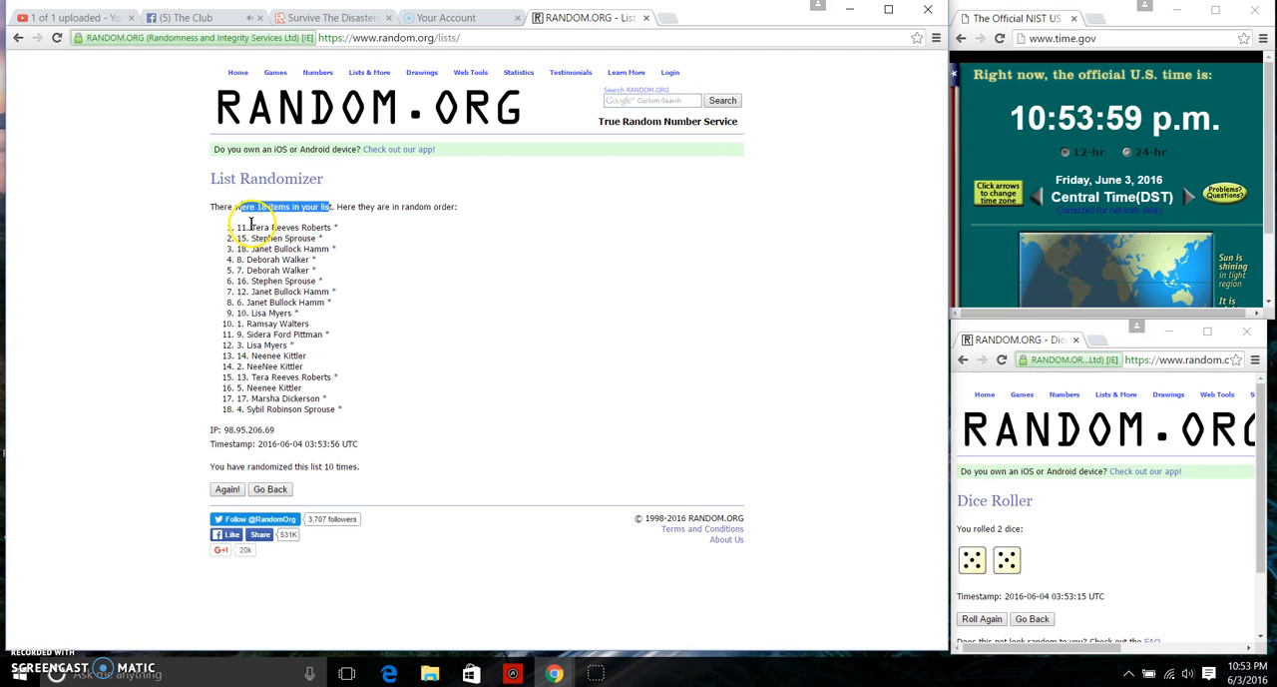